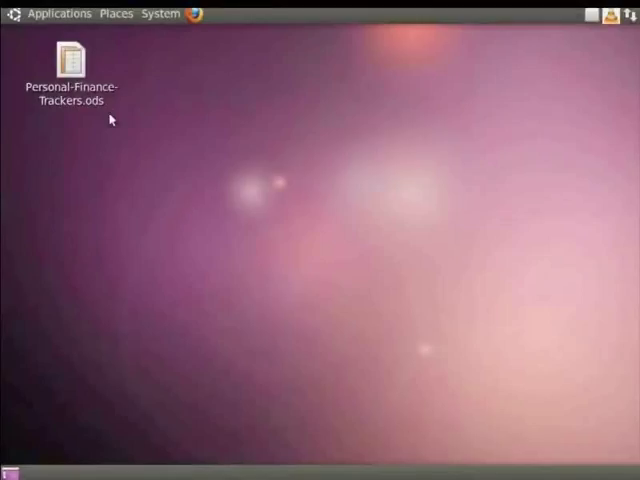
# - Open Personal-Finance-Trackers.ods from the desktop in Calc
pyautogui.click(70, 64)
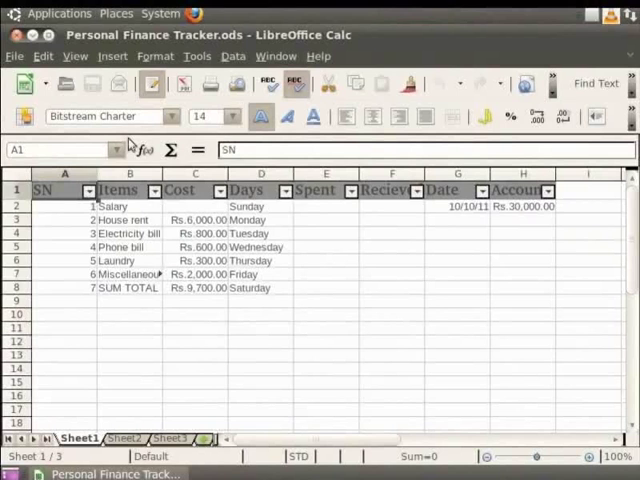
# - Enter 6500, 1000, 625, 310 and 2700 down the Spent column from E3
pyautogui.click(326, 190)
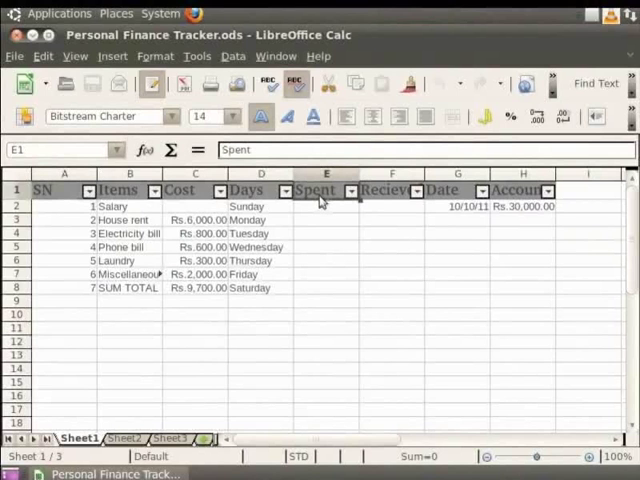
pyautogui.moveTo(338, 208)
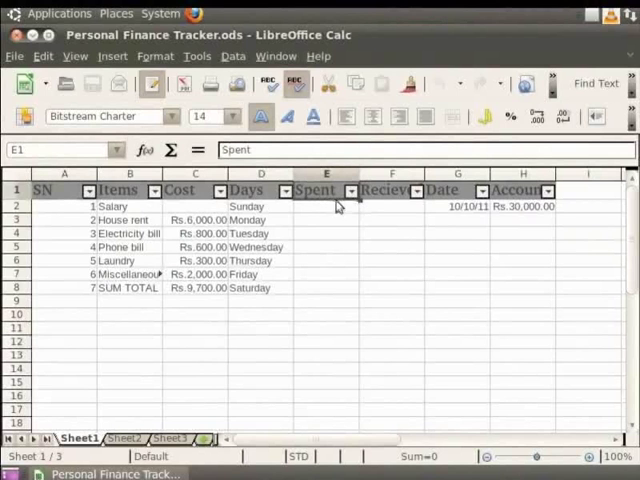
pyautogui.moveTo(332, 232)
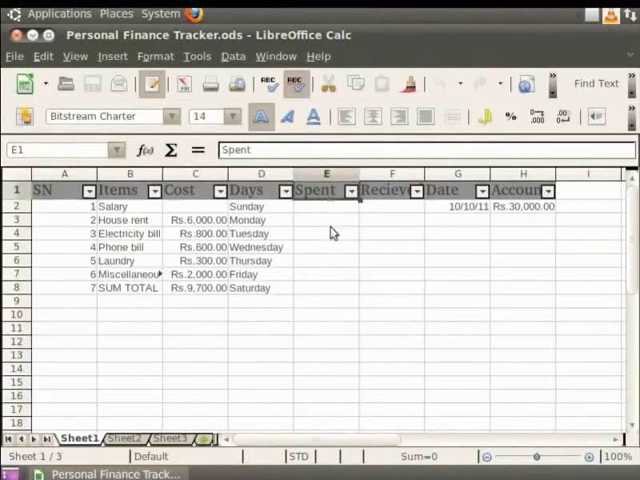
pyautogui.click(326, 220)
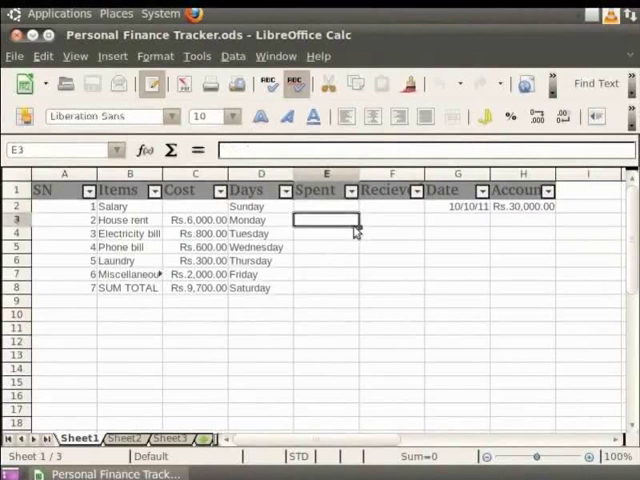
pyautogui.write('6500')
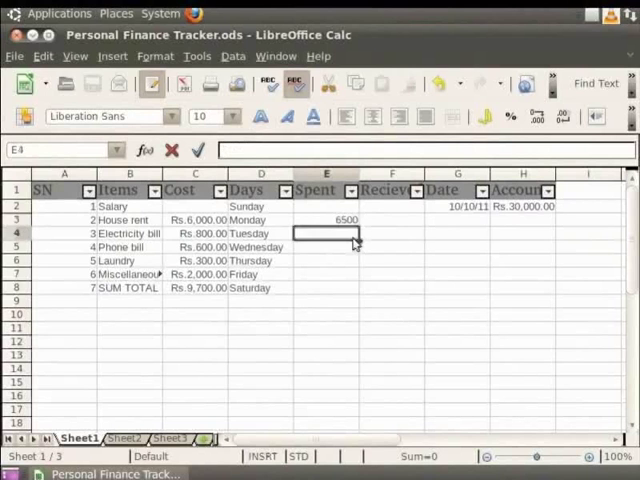
pyautogui.write('1000')
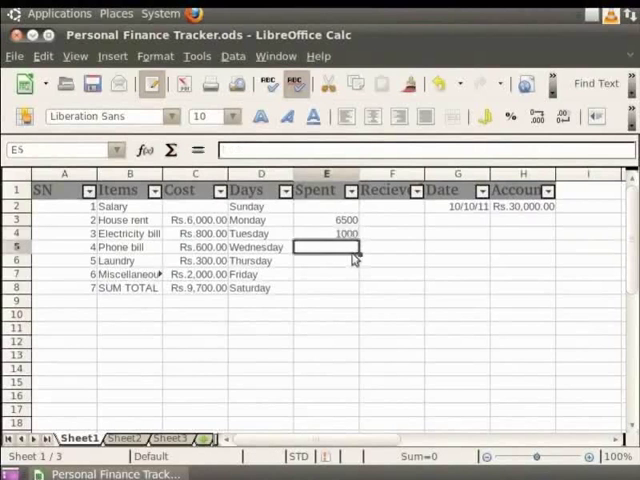
pyautogui.write('625')
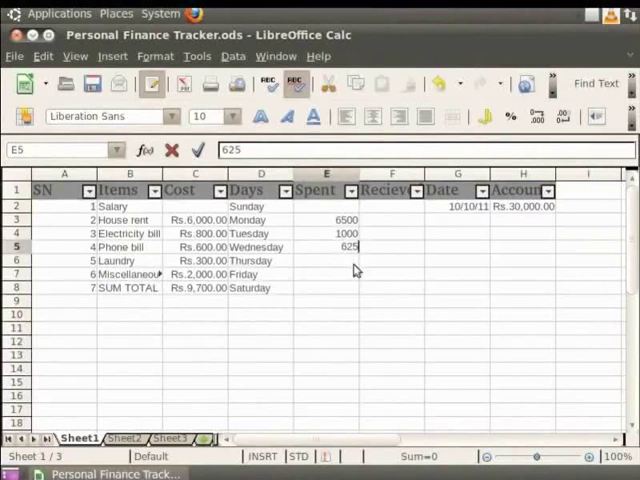
pyautogui.write('310')
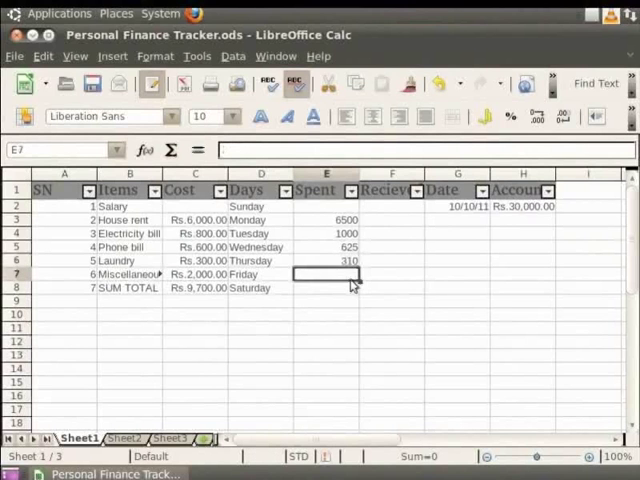
pyautogui.write('2700')
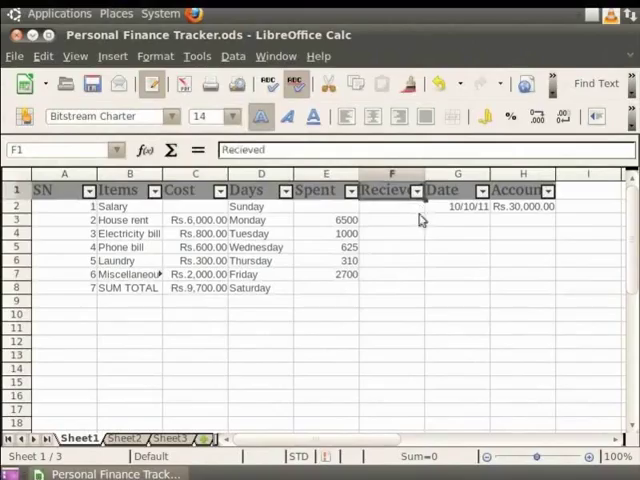
# - Enter 500 as the first Received amount in F3
pyautogui.click(392, 220)
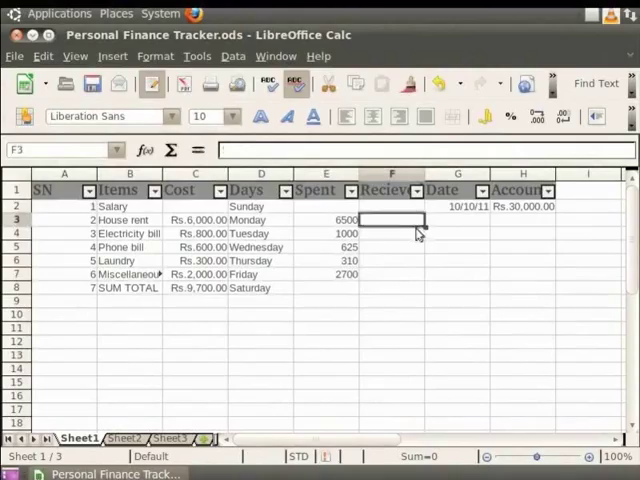
pyautogui.write('500')
pyautogui.click(392, 274)
pyautogui.write('700')
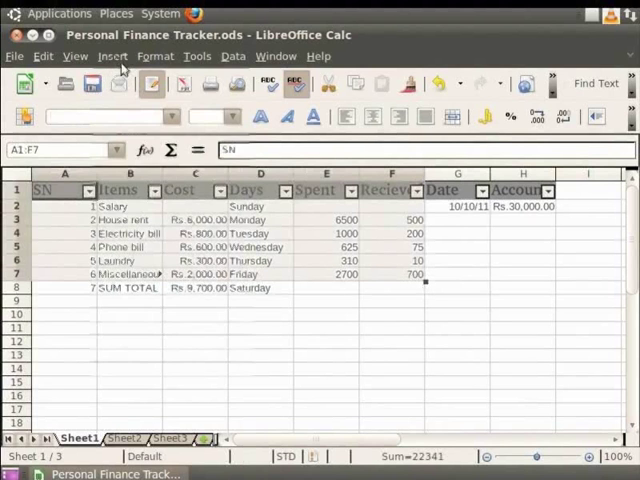
# - Insert a Column chart of the table and enable the 3D Look
pyautogui.click(112, 56)
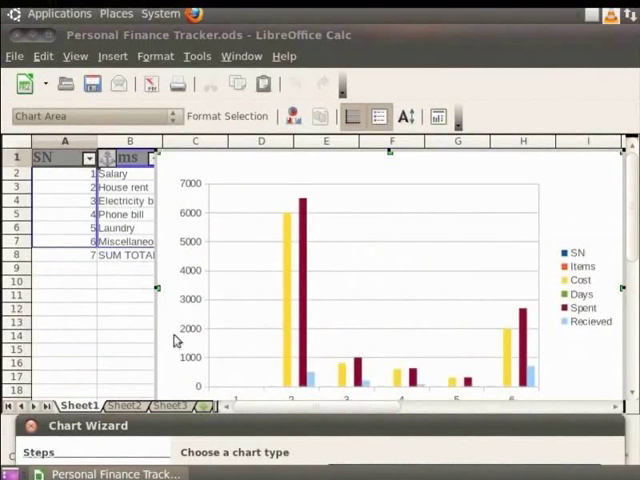
pyautogui.moveTo(204, 392)
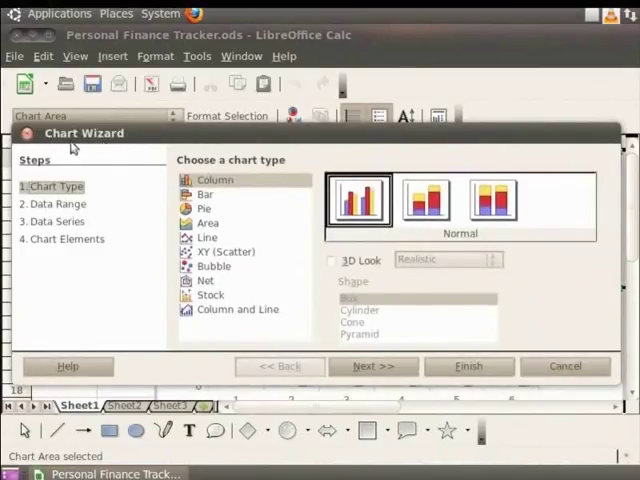
pyautogui.moveTo(444, 244)
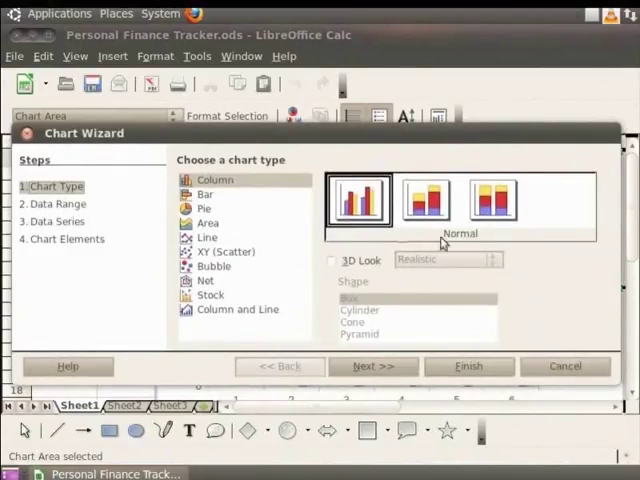
pyautogui.moveTo(428, 202)
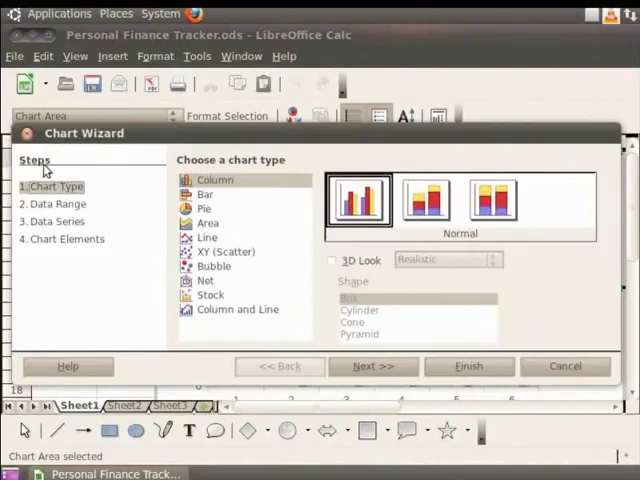
pyautogui.moveTo(120, 172)
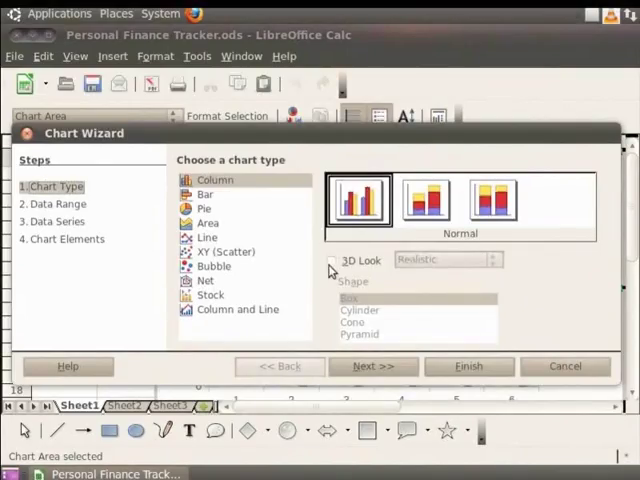
pyautogui.click(332, 260)
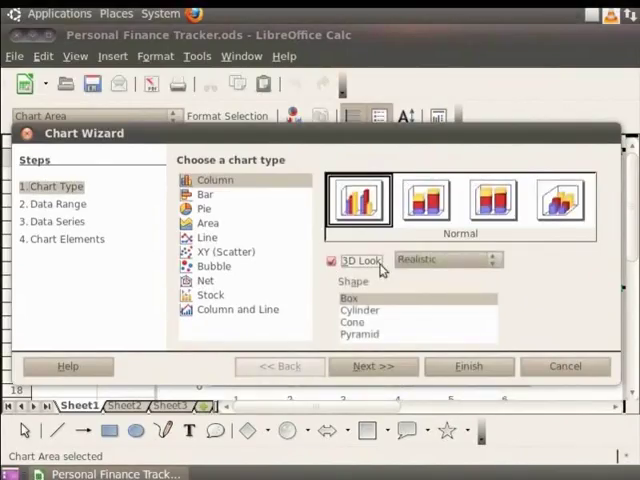
pyautogui.moveTo(308, 238)
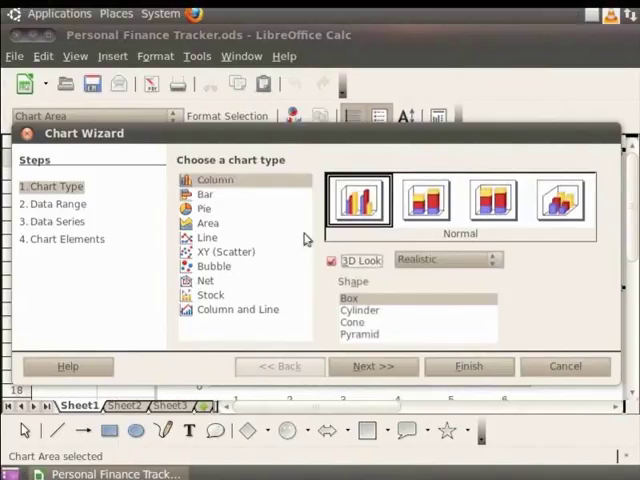
# - Preview the chart as Pie, Area and Line types in the wizard
pyautogui.click(204, 194)
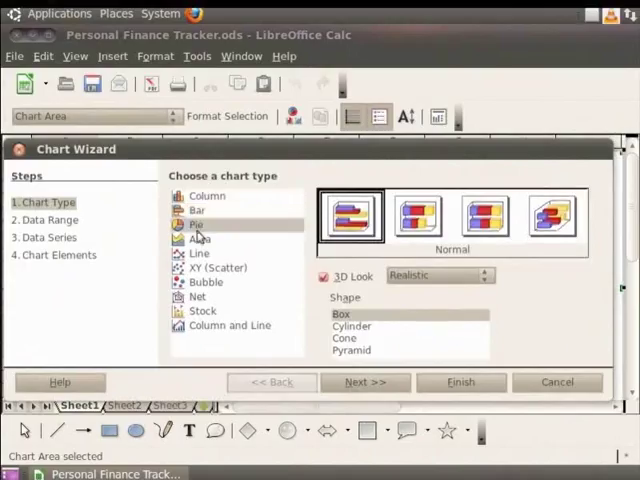
pyautogui.click(200, 240)
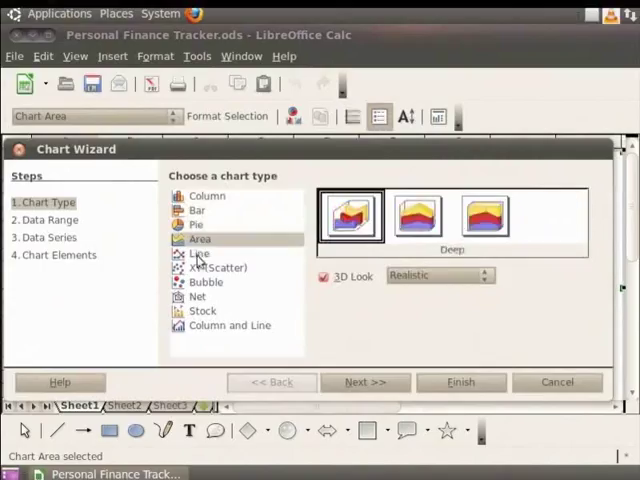
pyautogui.click(204, 282)
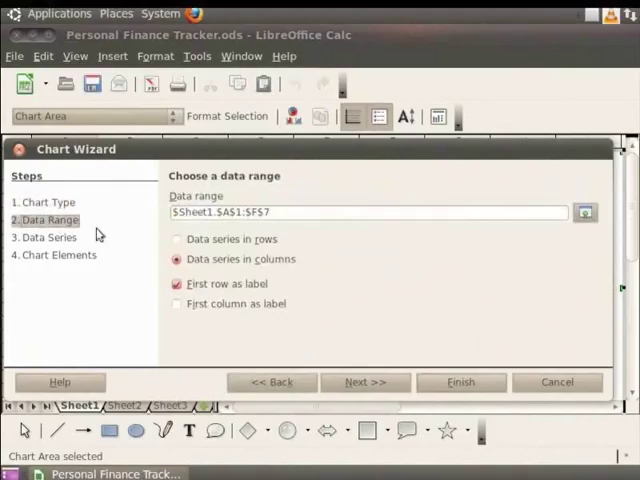
pyautogui.moveTo(128, 246)
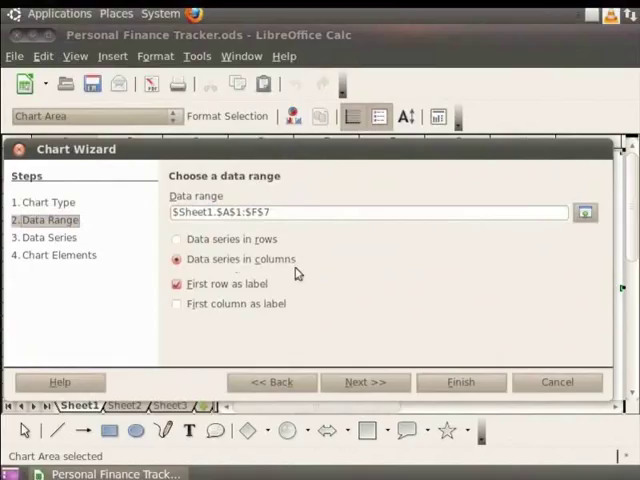
# - Plot the data series by rows and return to a Column chart type
pyautogui.click(176, 240)
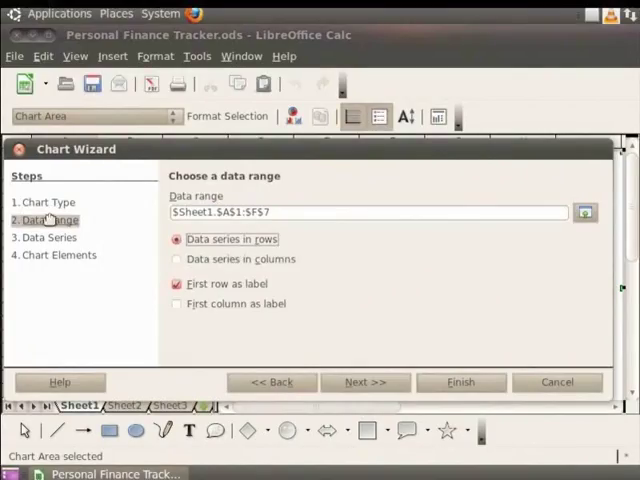
pyautogui.click(48, 202)
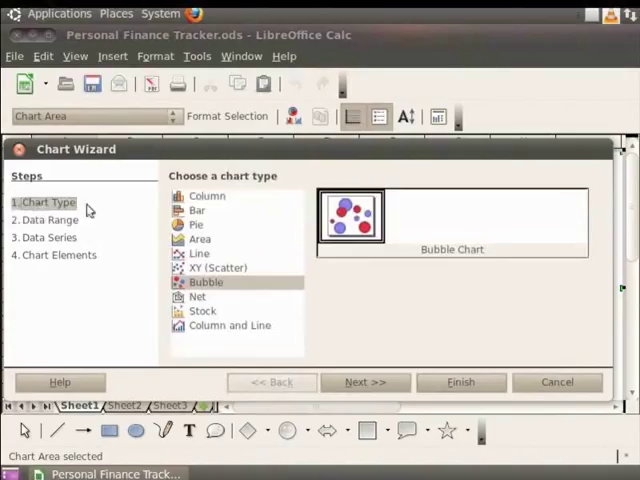
pyautogui.click(208, 196)
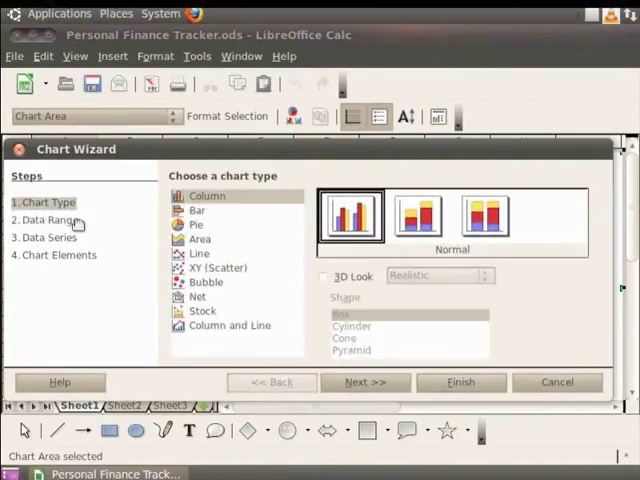
pyautogui.click(54, 220)
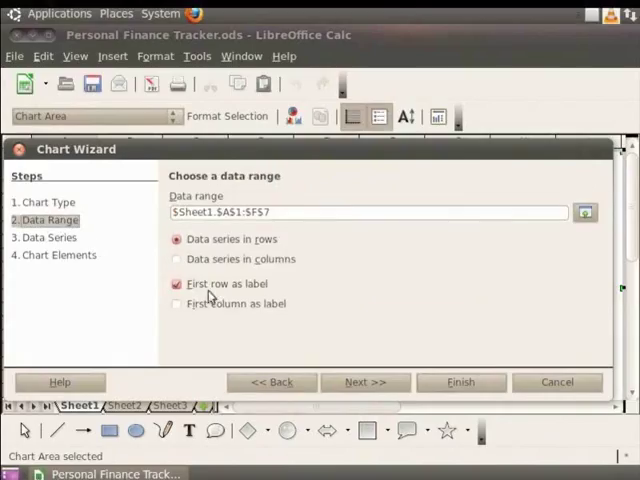
pyautogui.moveTo(264, 292)
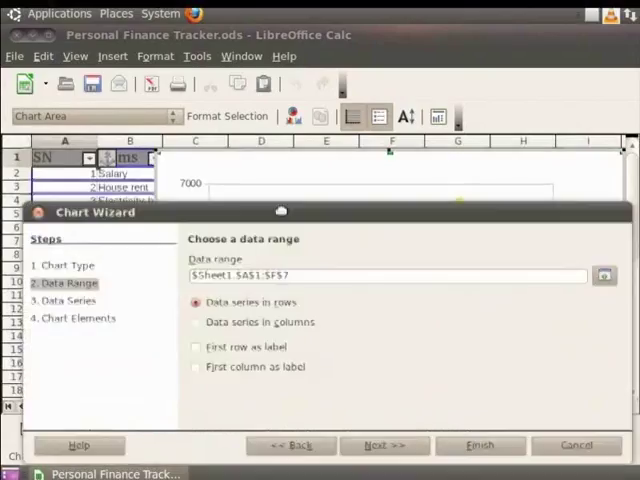
# - Use the first row and first column of A1:F7 as labels
pyautogui.click(196, 292)
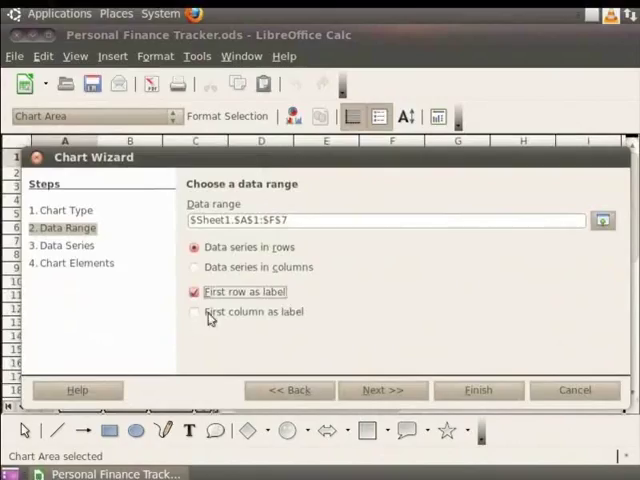
pyautogui.click(194, 312)
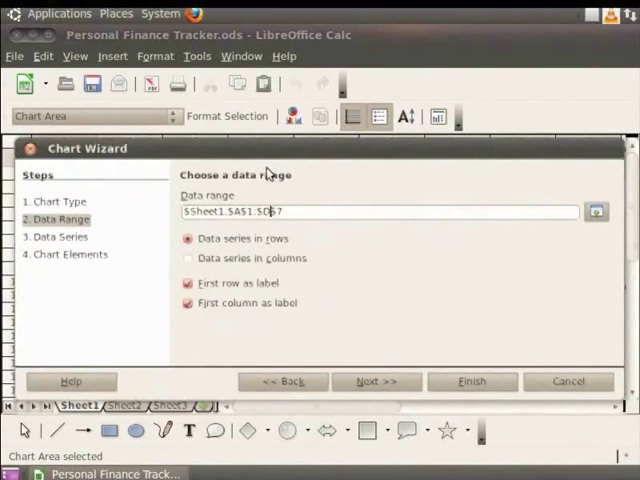
# - Adjust the data series list to leave Salary out and finish the chart
pyautogui.click(56, 236)
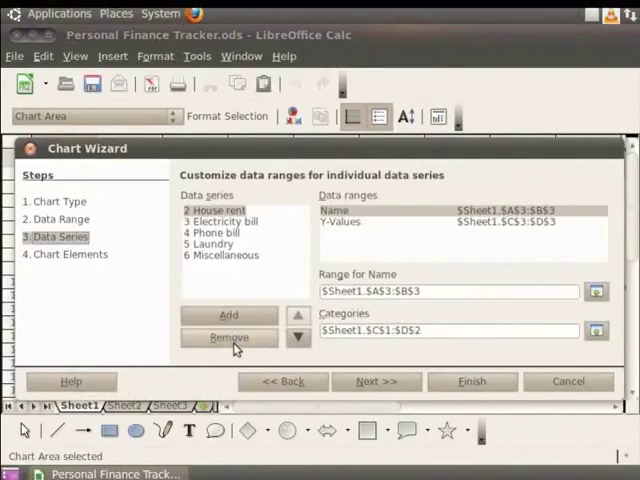
pyautogui.click(222, 220)
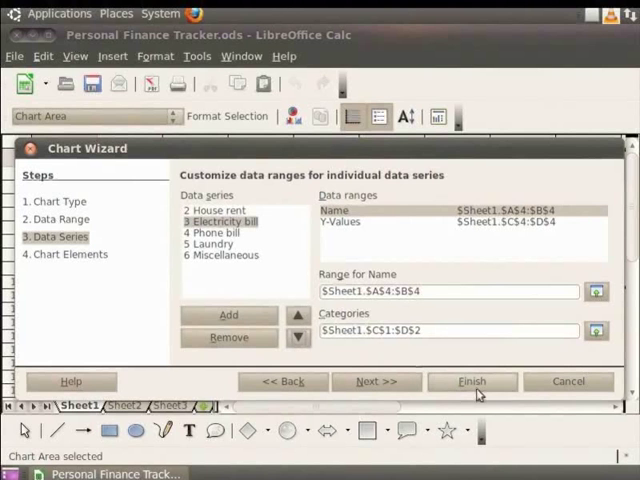
pyautogui.click(472, 380)
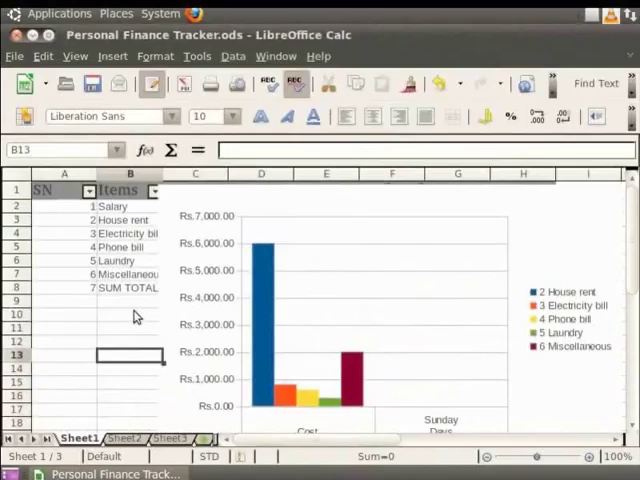
pyautogui.moveTo(136, 316)
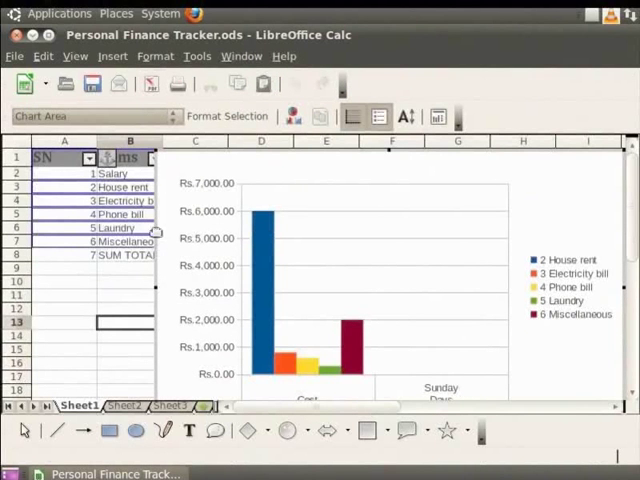
pyautogui.moveTo(492, 164)
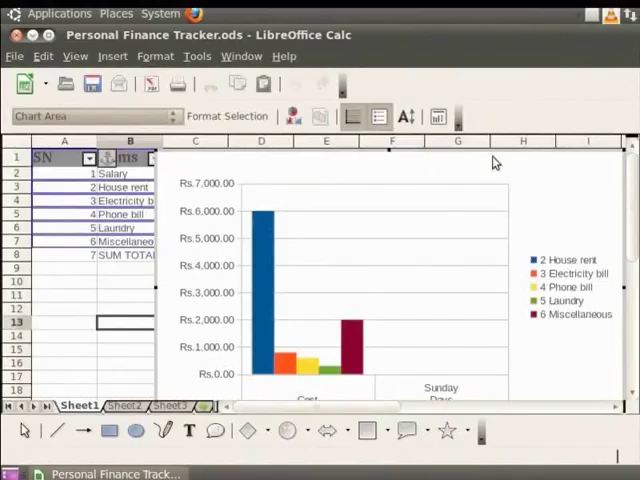
# - Show the Format menu's chart options while editing the chart
pyautogui.click(156, 56)
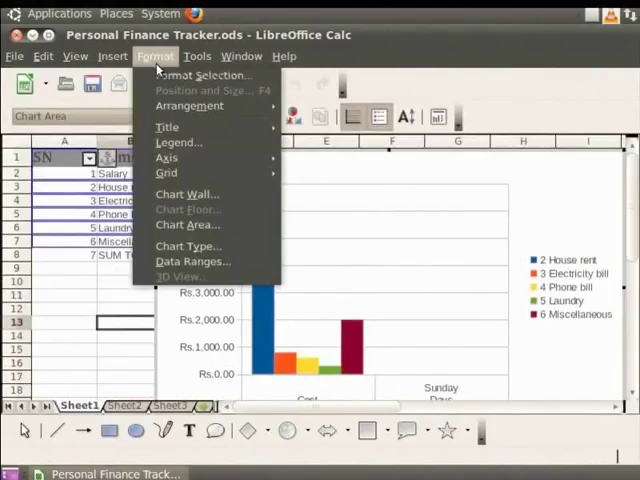
pyautogui.moveTo(204, 76)
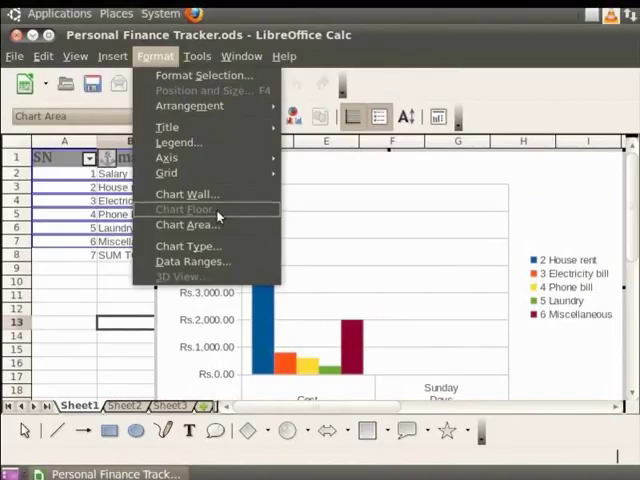
# - Apply a continuous green border line to the chart area
pyautogui.click(188, 224)
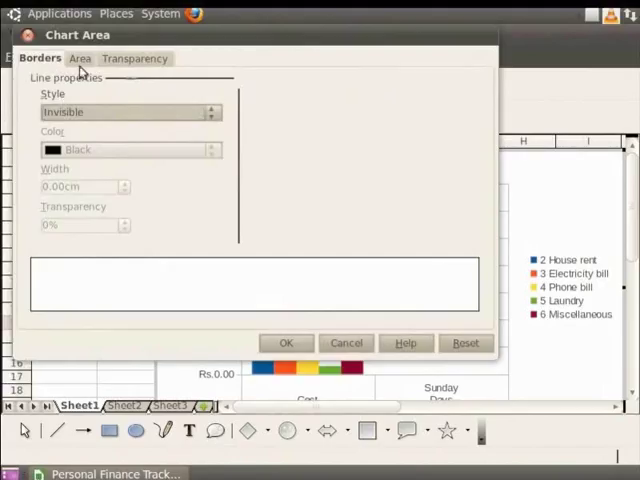
pyautogui.moveTo(144, 72)
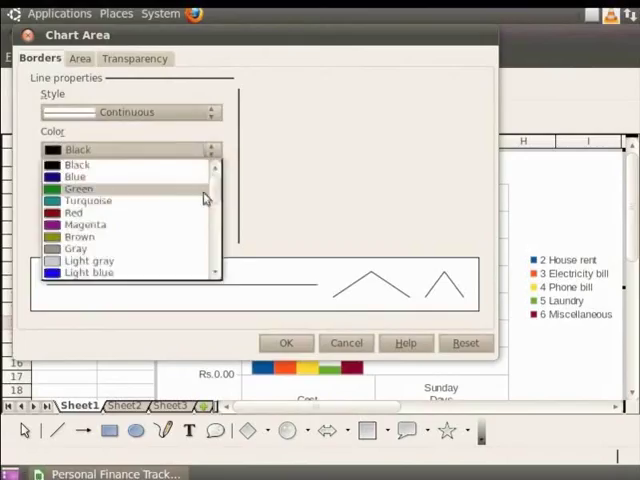
pyautogui.click(78, 188)
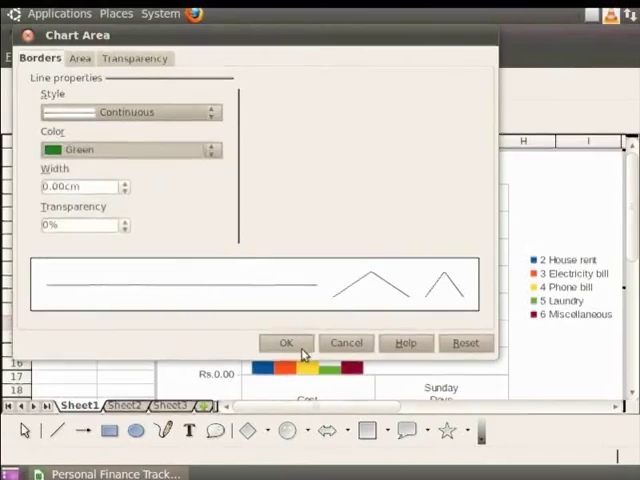
pyautogui.click(286, 342)
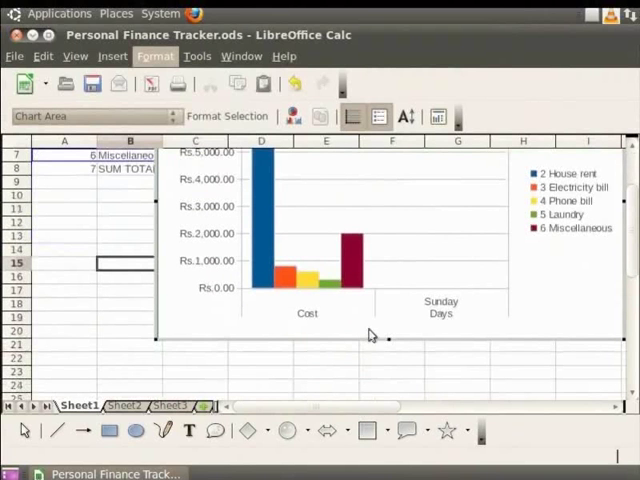
pyautogui.moveTo(556, 210)
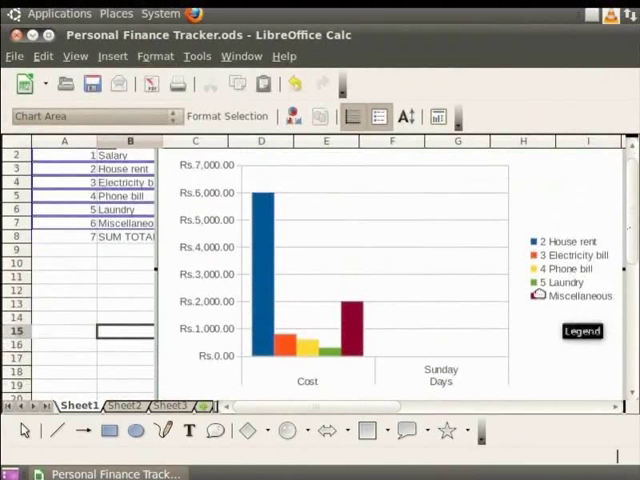
# - Show the Format menu's chart options again in chart edit mode
pyautogui.click(156, 56)
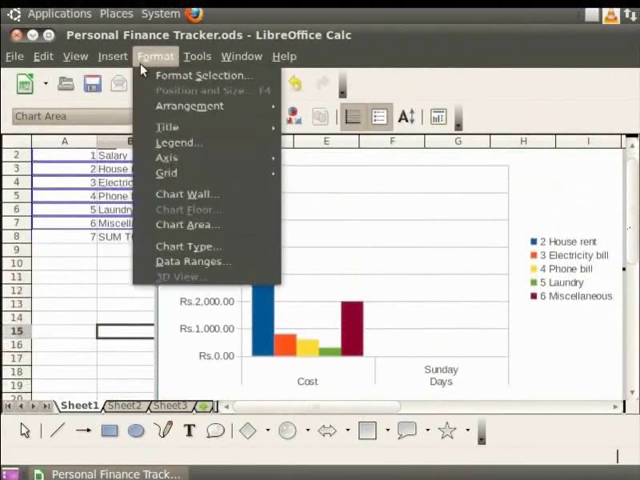
pyautogui.moveTo(168, 156)
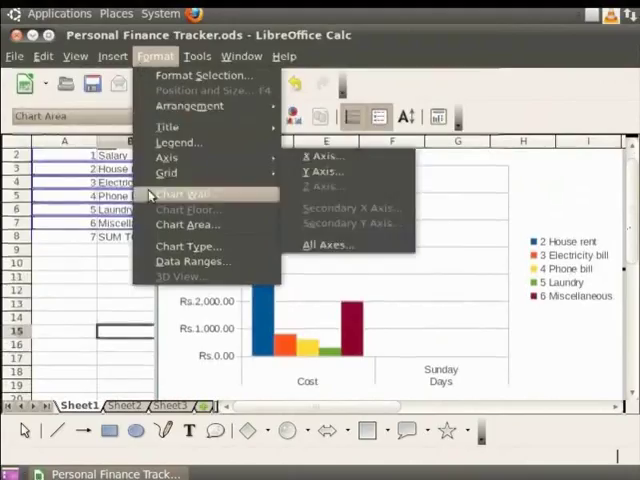
# - Apply a continuous Red 1 border 0.20 cm wide to the chart wall
pyautogui.click(184, 194)
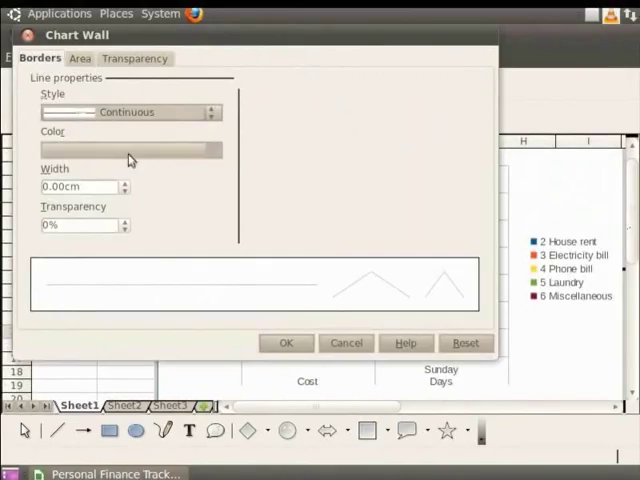
pyautogui.click(210, 112)
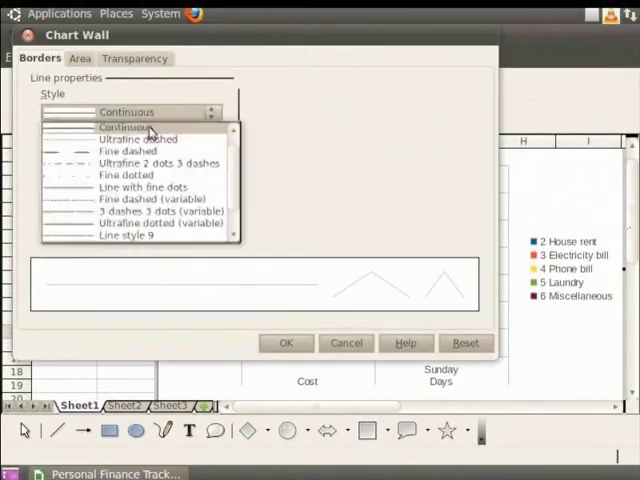
pyautogui.click(124, 126)
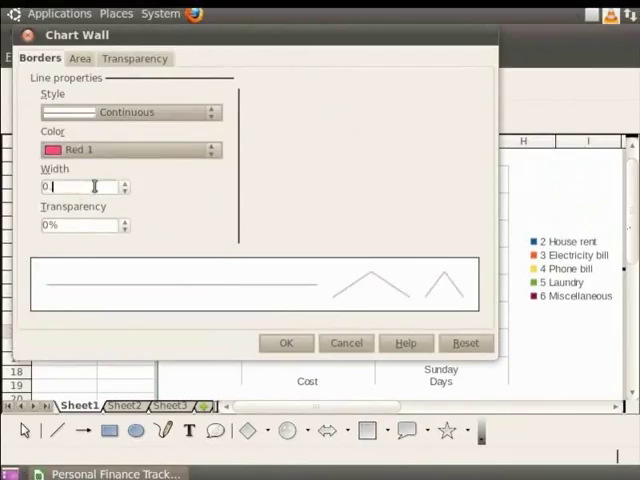
pyautogui.write('0.20cm')
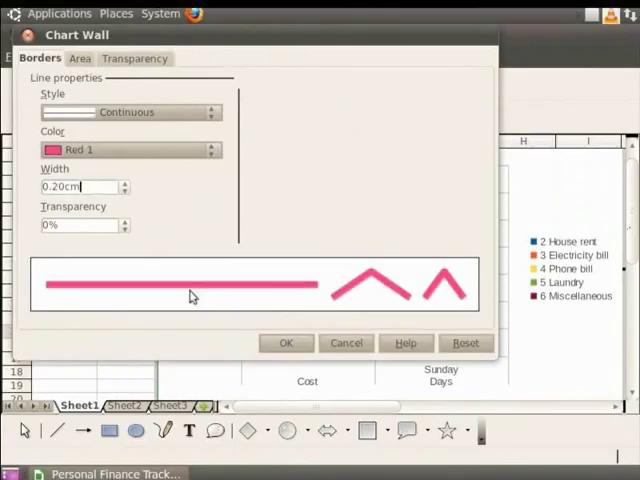
pyautogui.click(286, 342)
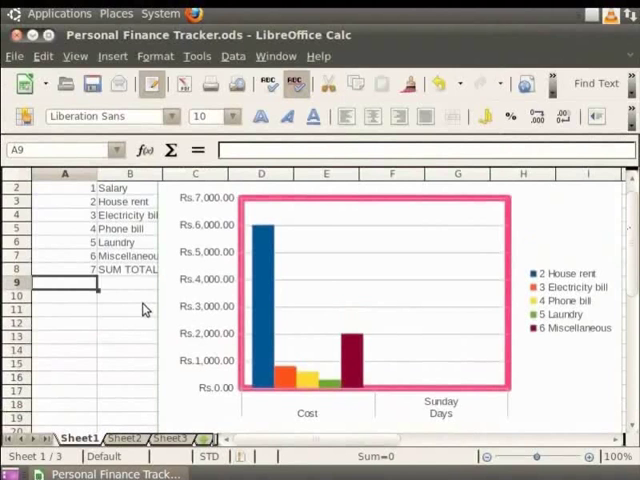
pyautogui.moveTo(172, 328)
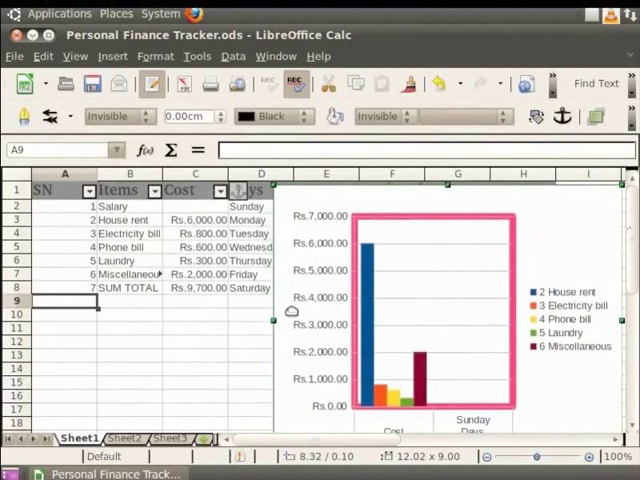
# - Select the finished chart as a single object on the sheet
pyautogui.click(260, 328)
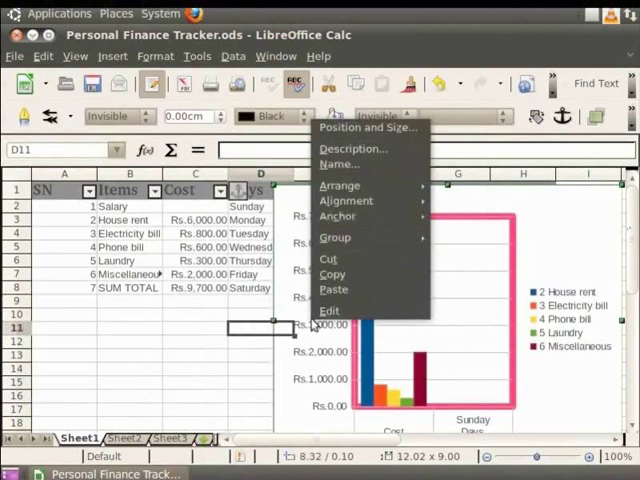
# - Set the chart position to X 1.00 cm, Y 0.83 cm via Position and Size
pyautogui.click(368, 128)
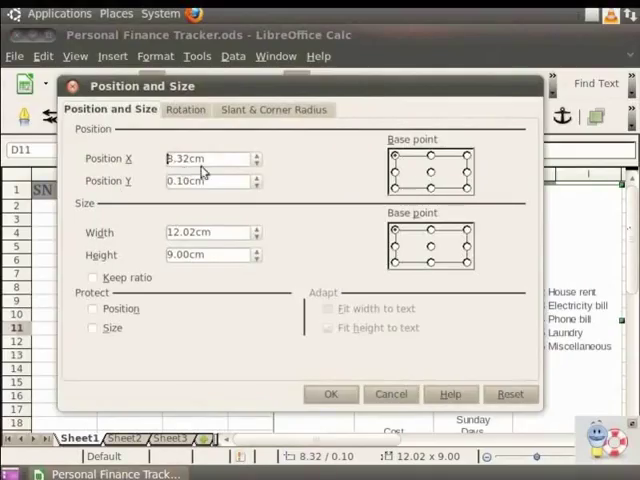
pyautogui.click(204, 158)
pyautogui.write('1')
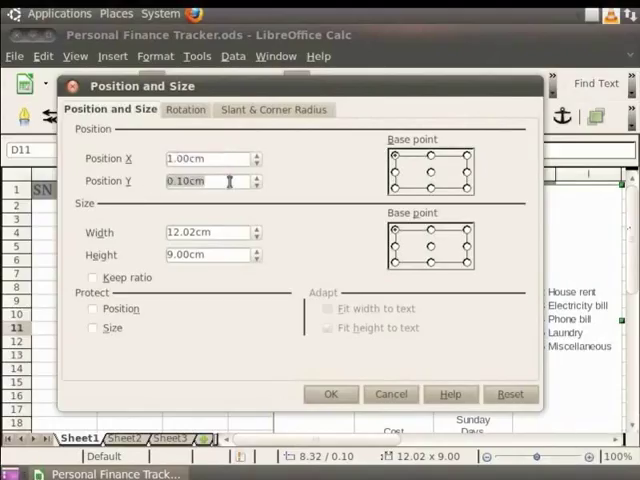
pyautogui.write('0.83')
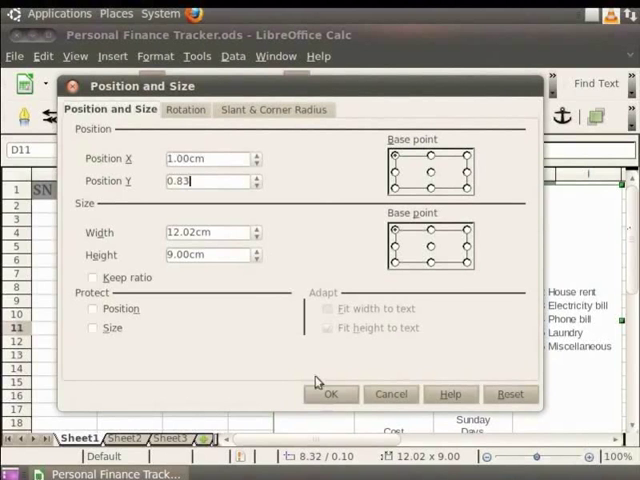
pyautogui.click(332, 392)
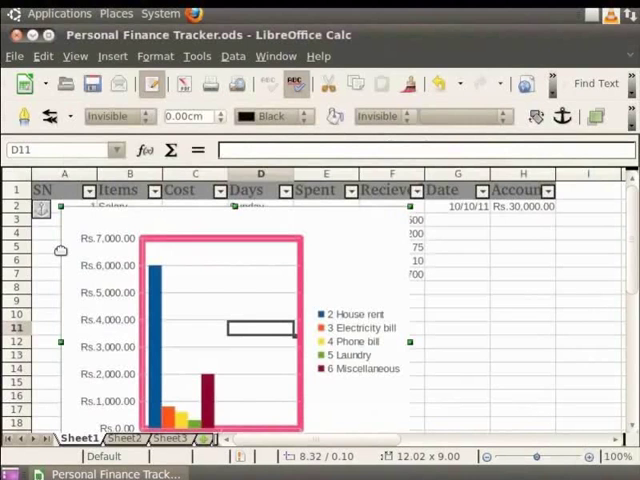